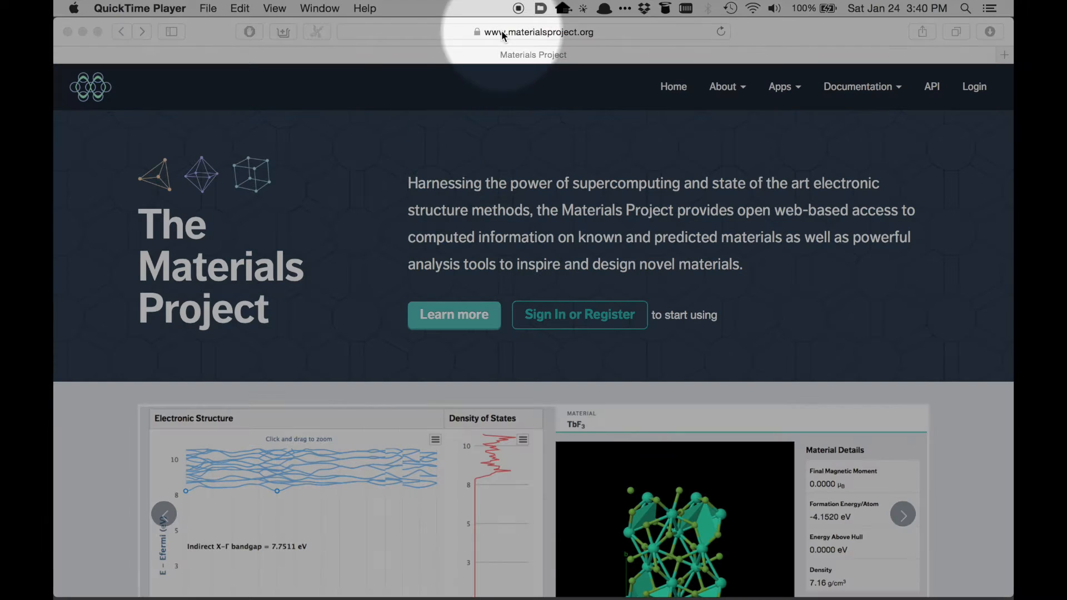
{"action": "mouse_move", "coordinate": [388, 326]}
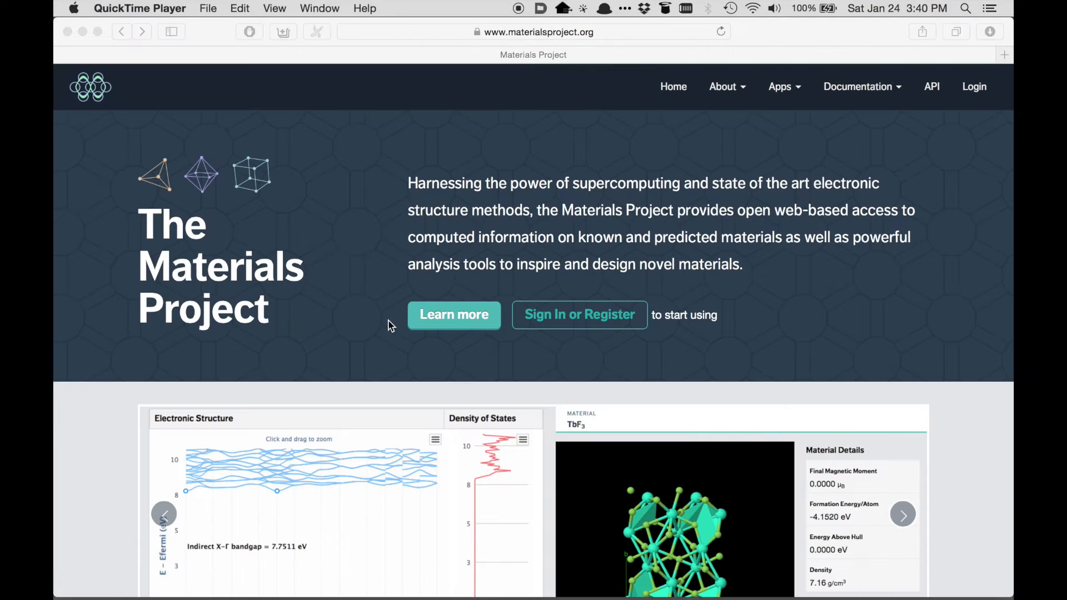
Browse the Materials Project home page and advance the featured chart carousel.
{"action": "scroll", "scroll_direction": "down", "scroll_amount": 3}
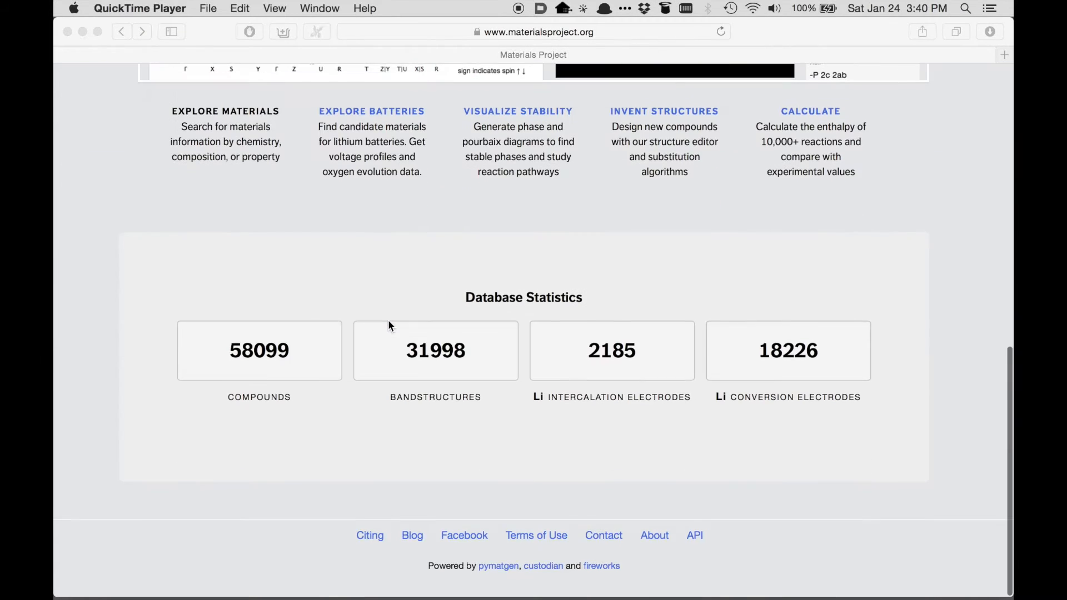
{"action": "scroll", "scroll_direction": "up", "scroll_amount": 3}
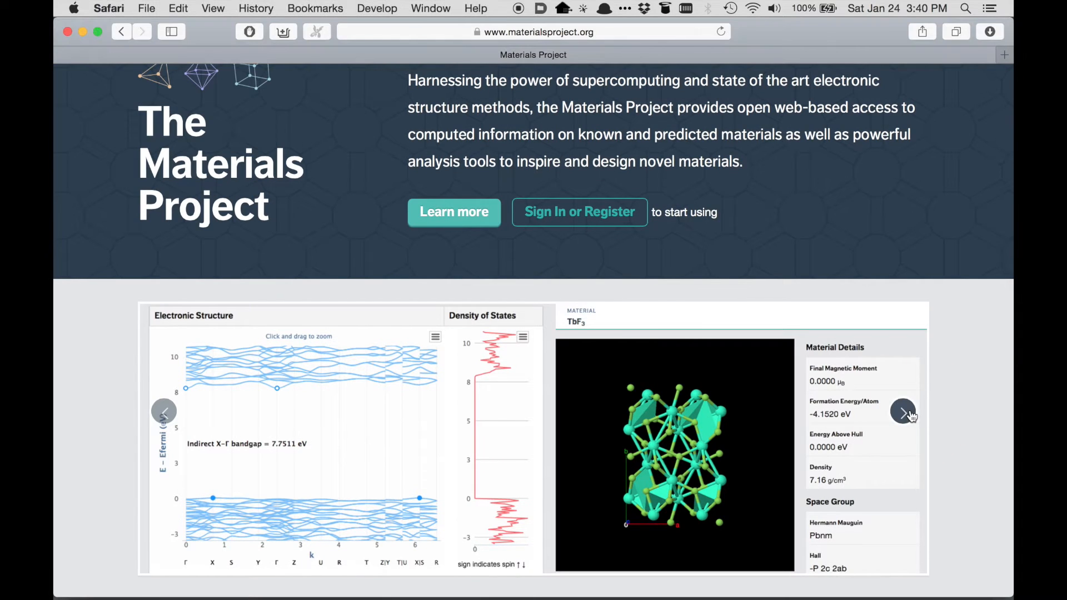
{"action": "left_click", "coordinate": [902, 413]}
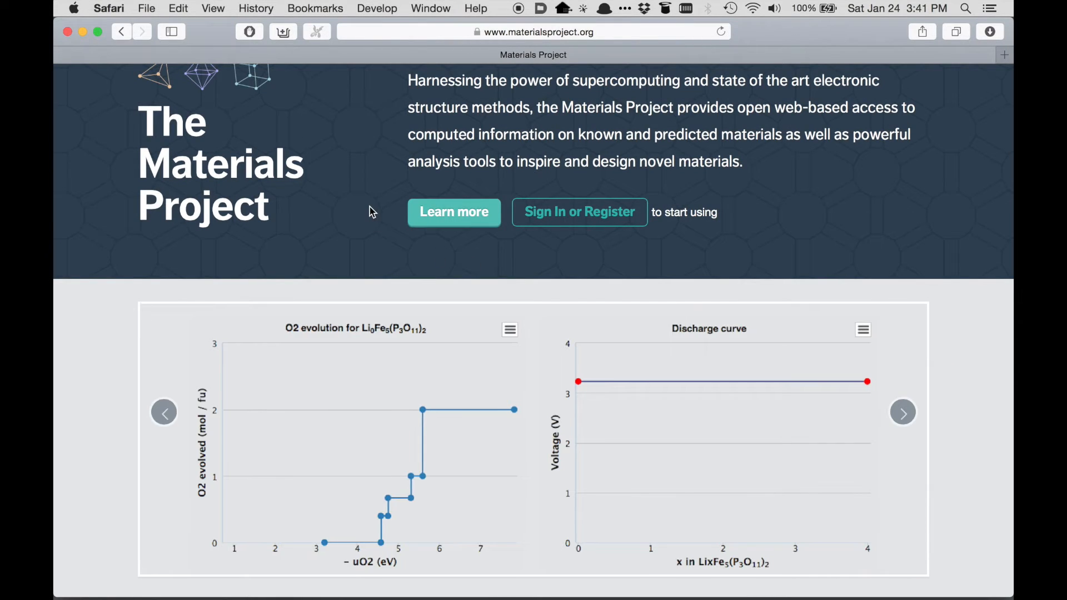
{"action": "scroll", "scroll_direction": "up", "scroll_amount": 3}
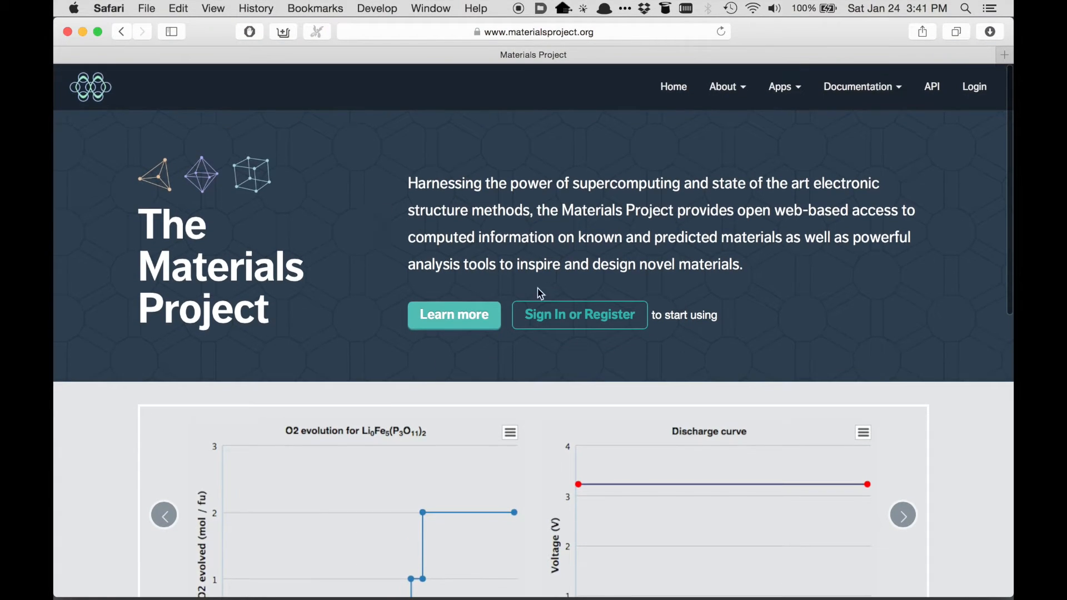
{"action": "mouse_move", "coordinate": [860, 171]}
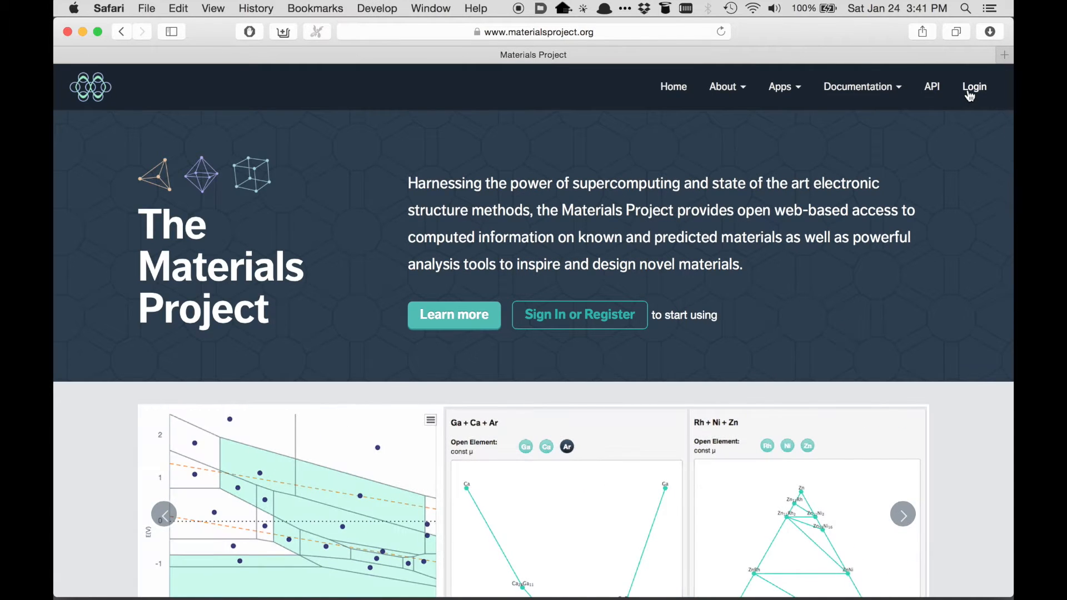
Go from the top navigation's Login link to the Sign In or Register page.
{"action": "left_click", "coordinate": [974, 87]}
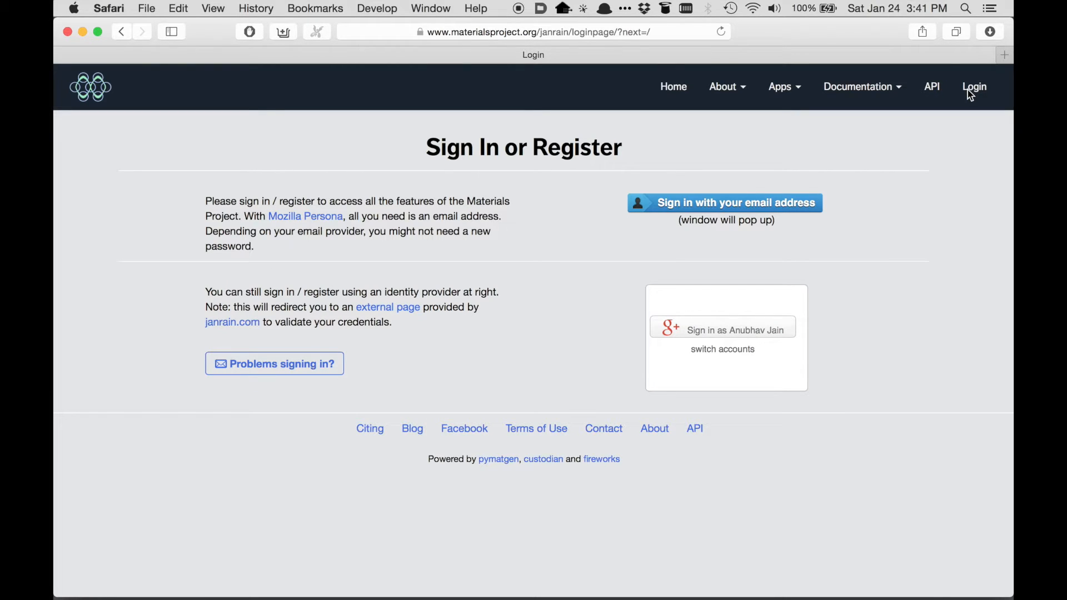
{"action": "left_click", "coordinate": [726, 202]}
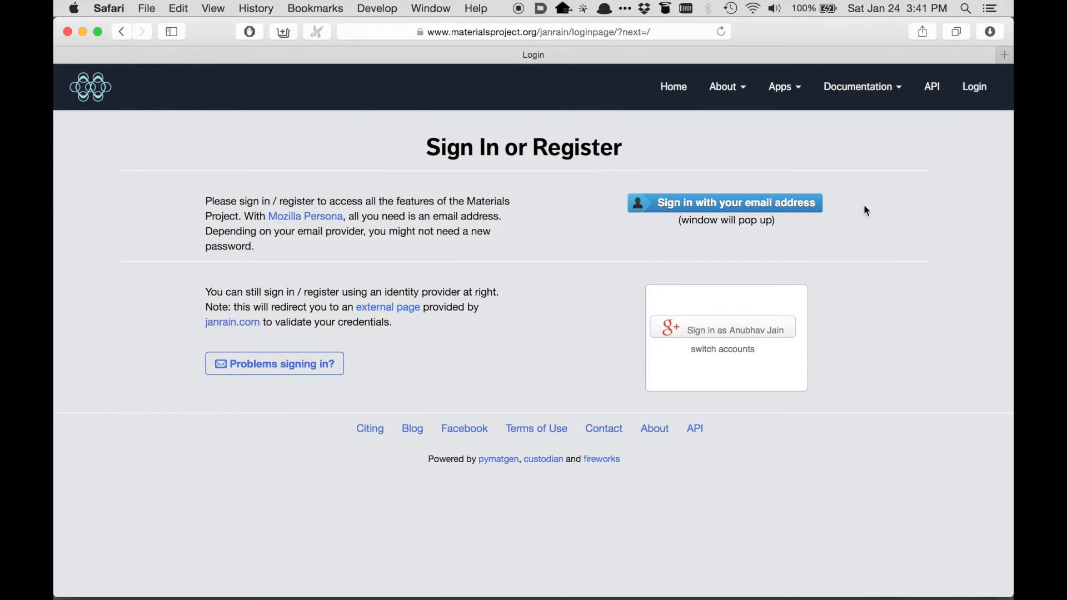
{"action": "mouse_move", "coordinate": [656, 361]}
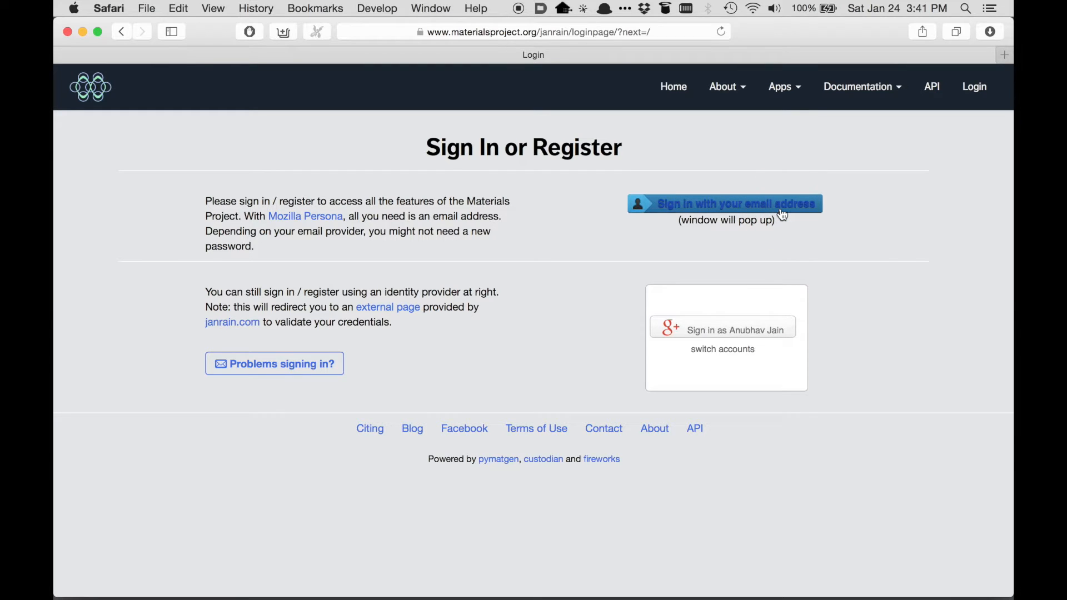
{"action": "left_click", "coordinate": [723, 203]}
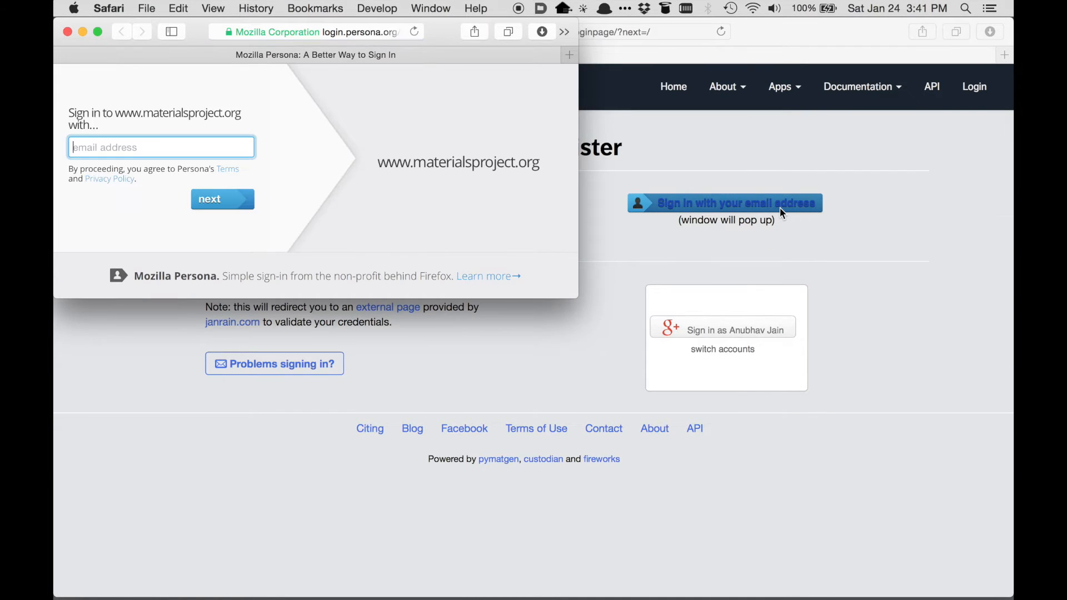
{"action": "mouse_move", "coordinate": [181, 137]}
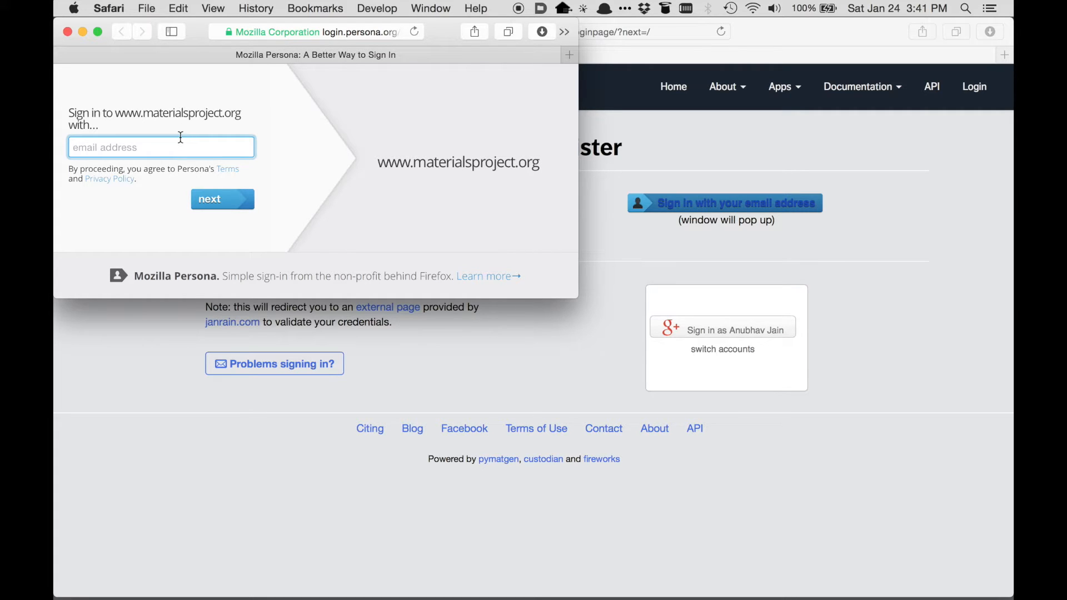
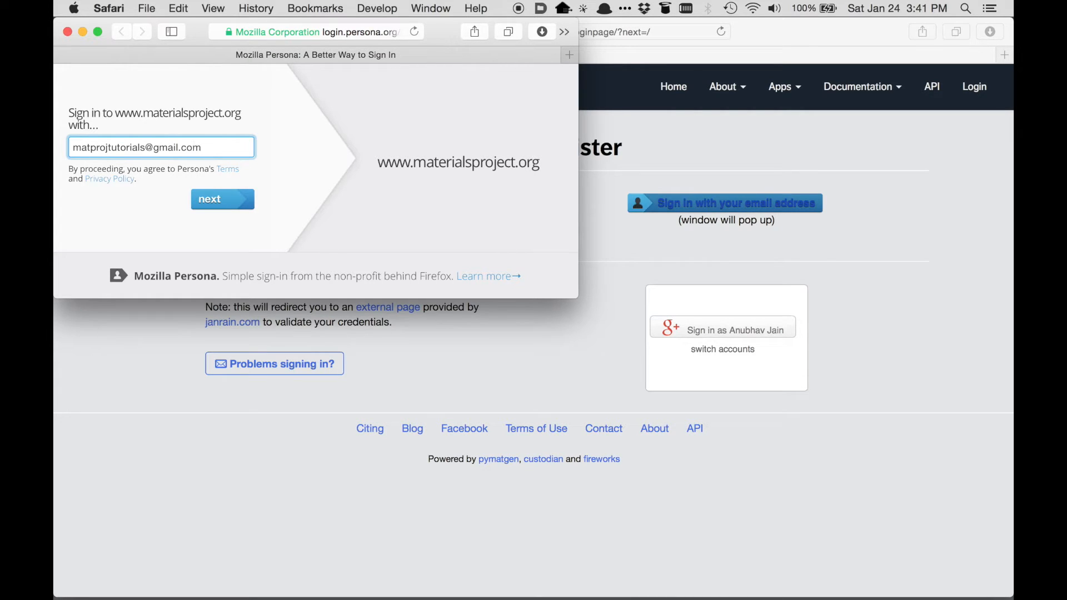
{"action": "left_click", "coordinate": [222, 199]}
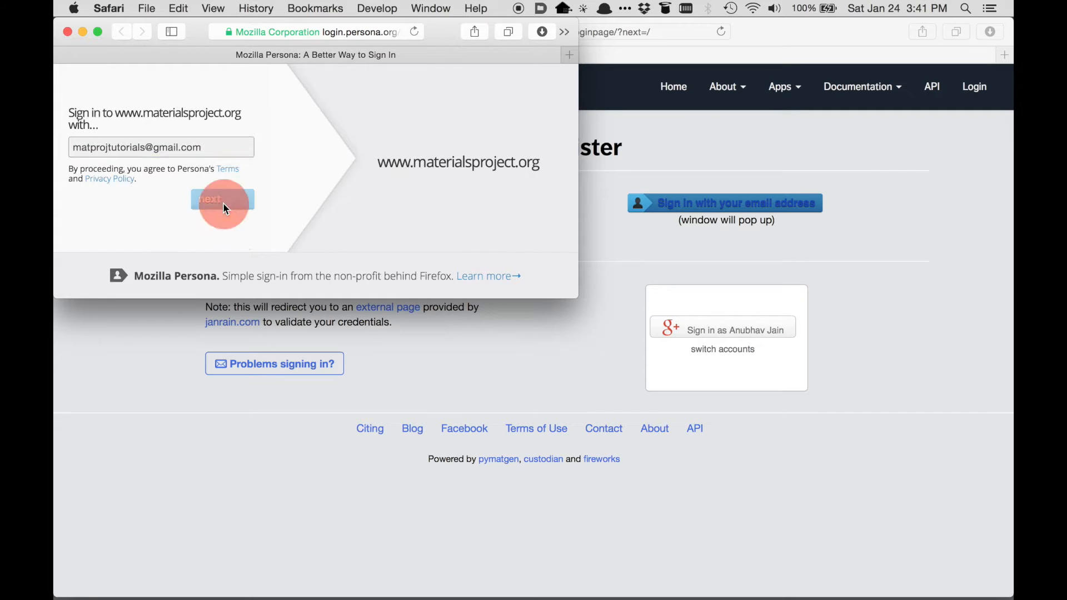
{"action": "left_click", "coordinate": [223, 200]}
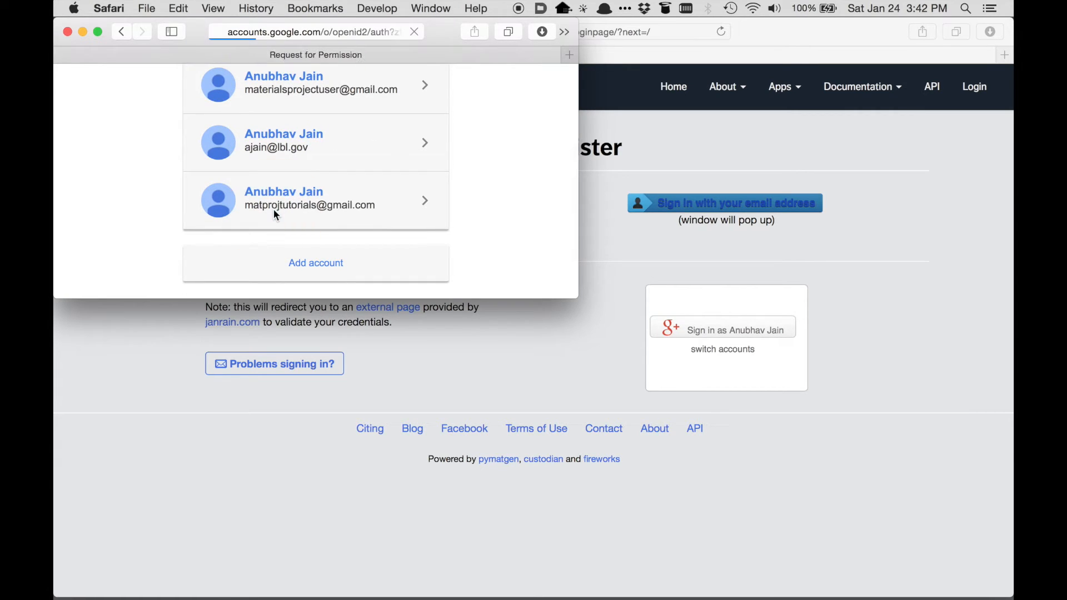
Choose the matching Google account and accept Persona.org's request to view its email address.
{"action": "left_click", "coordinate": [310, 199]}
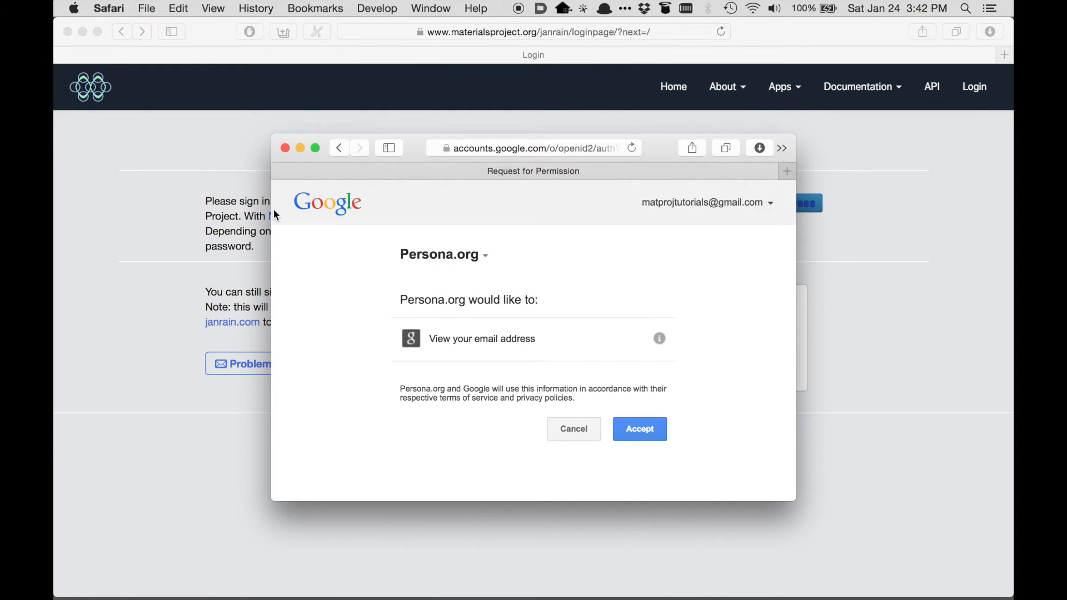
{"action": "mouse_move", "coordinate": [550, 284]}
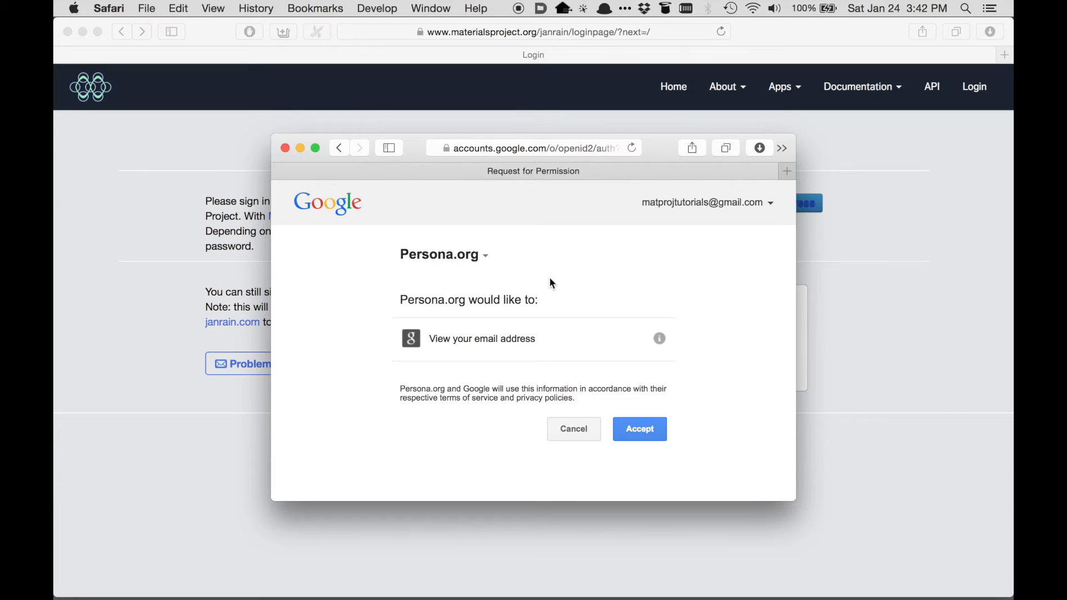
{"action": "mouse_move", "coordinate": [647, 384]}
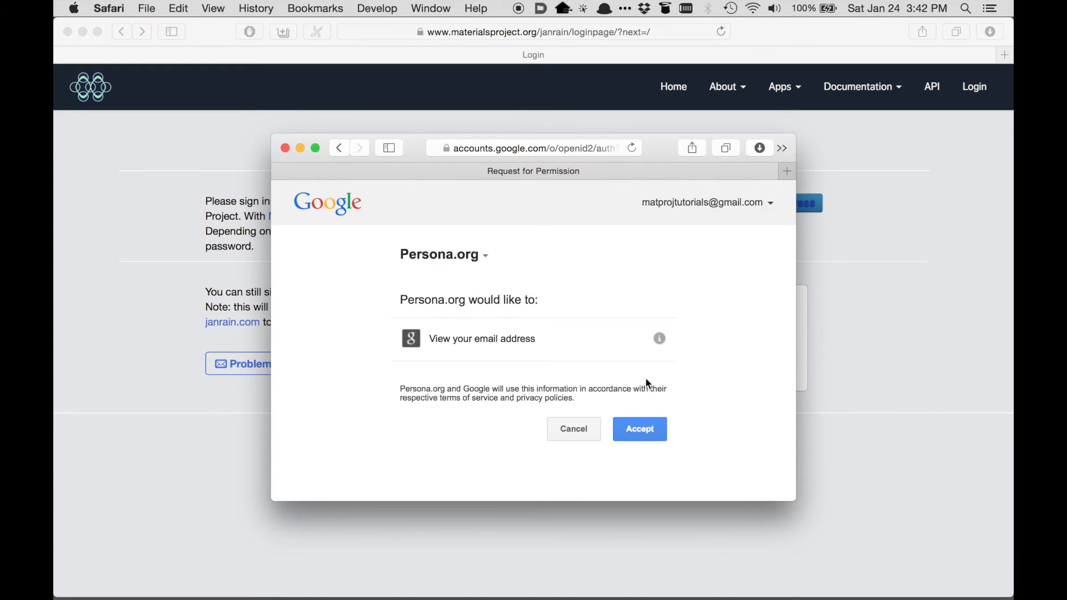
{"action": "left_click", "coordinate": [638, 430]}
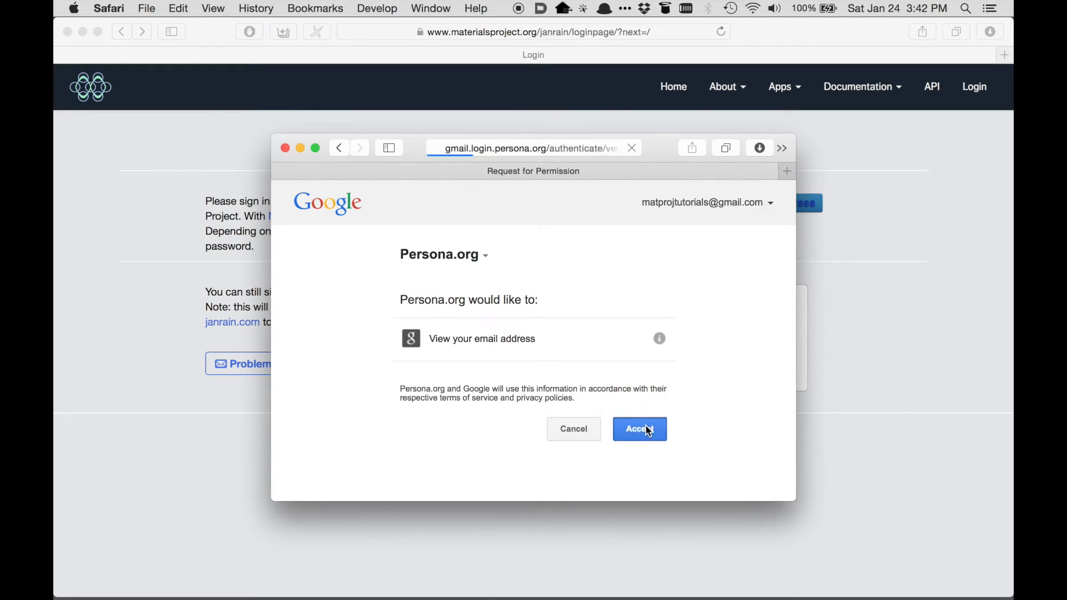
{"action": "left_click", "coordinate": [638, 429]}
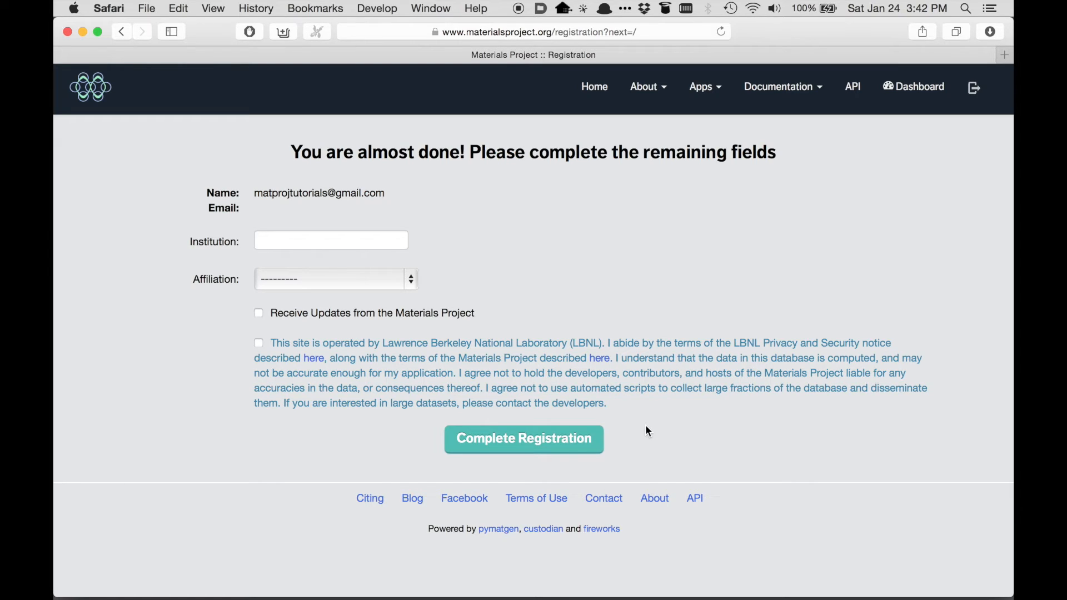
{"action": "mouse_move", "coordinate": [160, 214]}
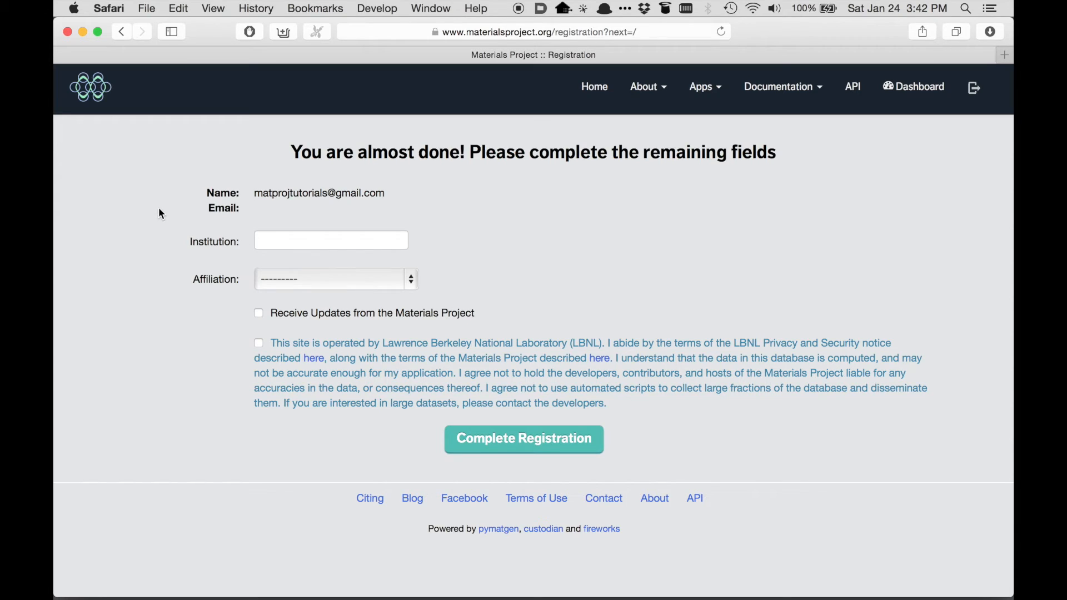
{"action": "mouse_move", "coordinate": [399, 192]}
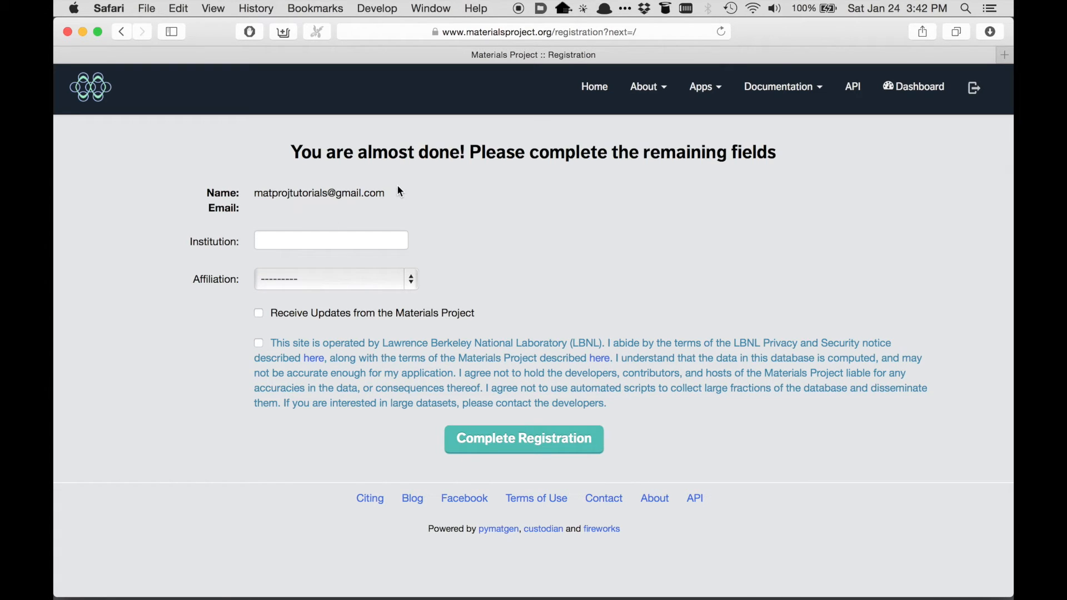
Register with institution Lawrence Berkeley Lab, Government affiliation and the LBNL terms accepted, then submit.
{"action": "left_click", "coordinate": [330, 240]}
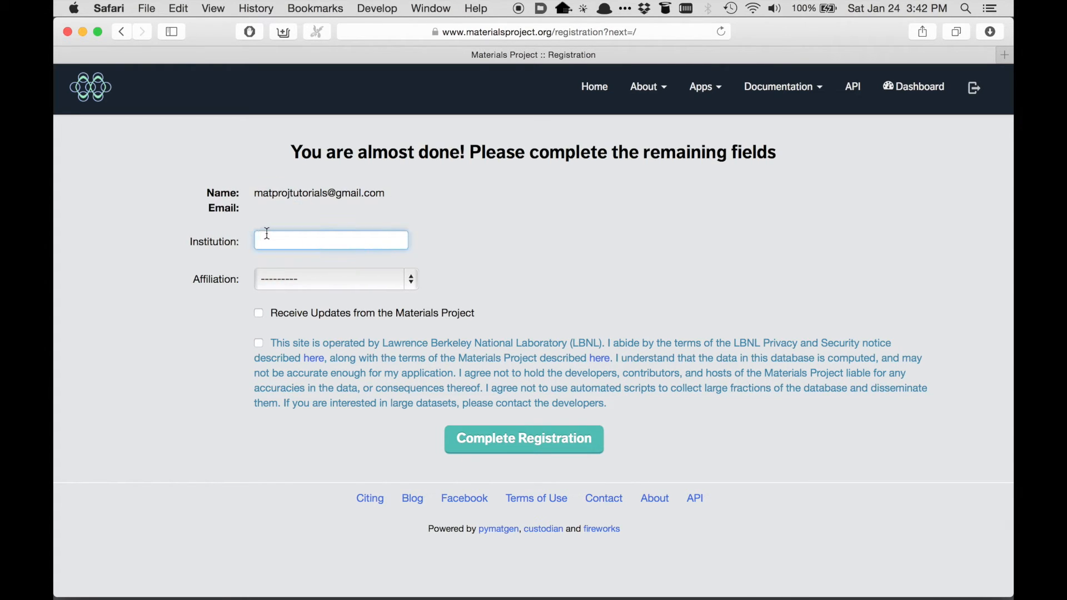
{"action": "type", "text": "Lawrence Berkeley Lab"}
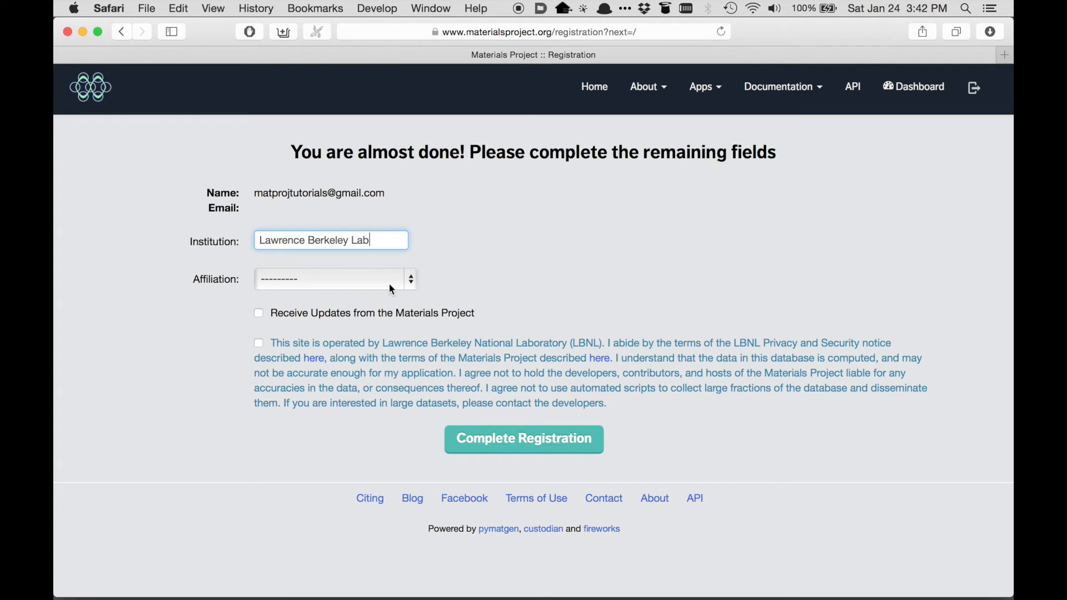
{"action": "left_click", "coordinate": [331, 280]}
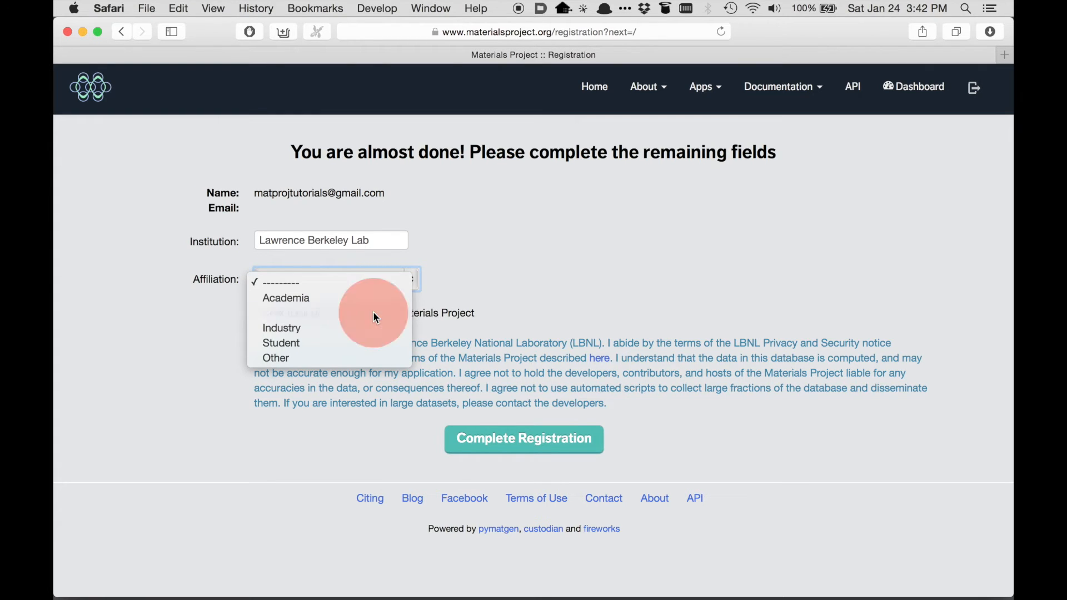
{"action": "left_click", "coordinate": [333, 313]}
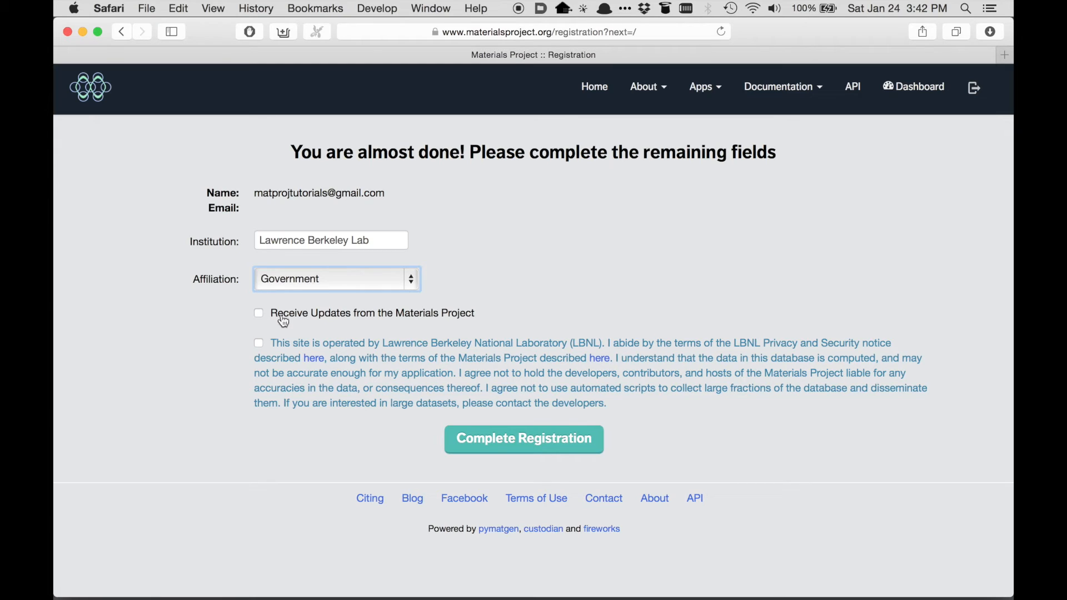
{"action": "mouse_move", "coordinate": [259, 335]}
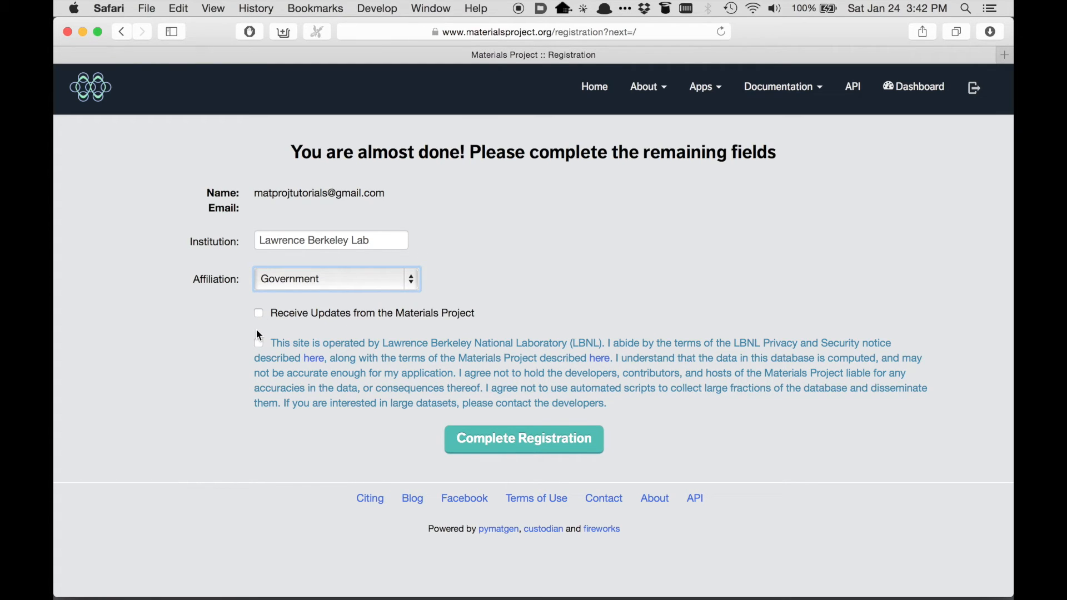
{"action": "mouse_move", "coordinate": [262, 354]}
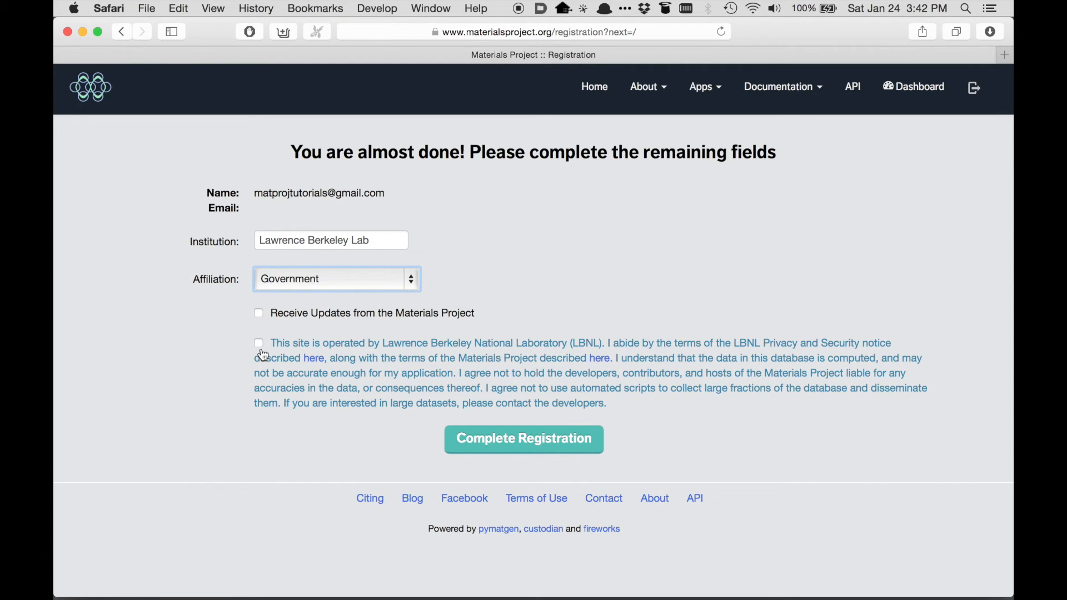
{"action": "left_click", "coordinate": [258, 343]}
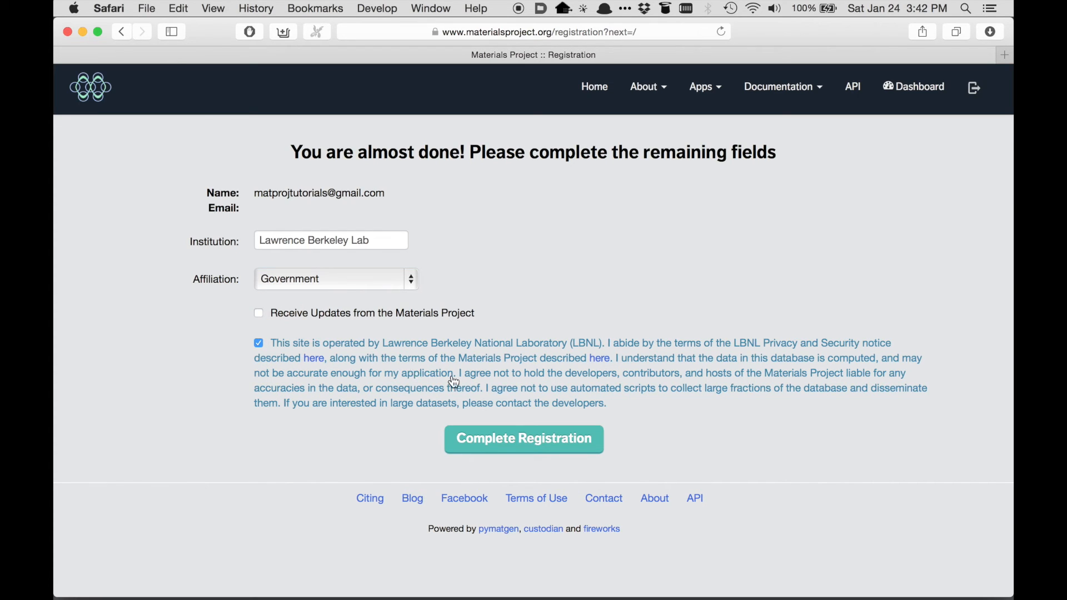
{"action": "left_click", "coordinate": [524, 438]}
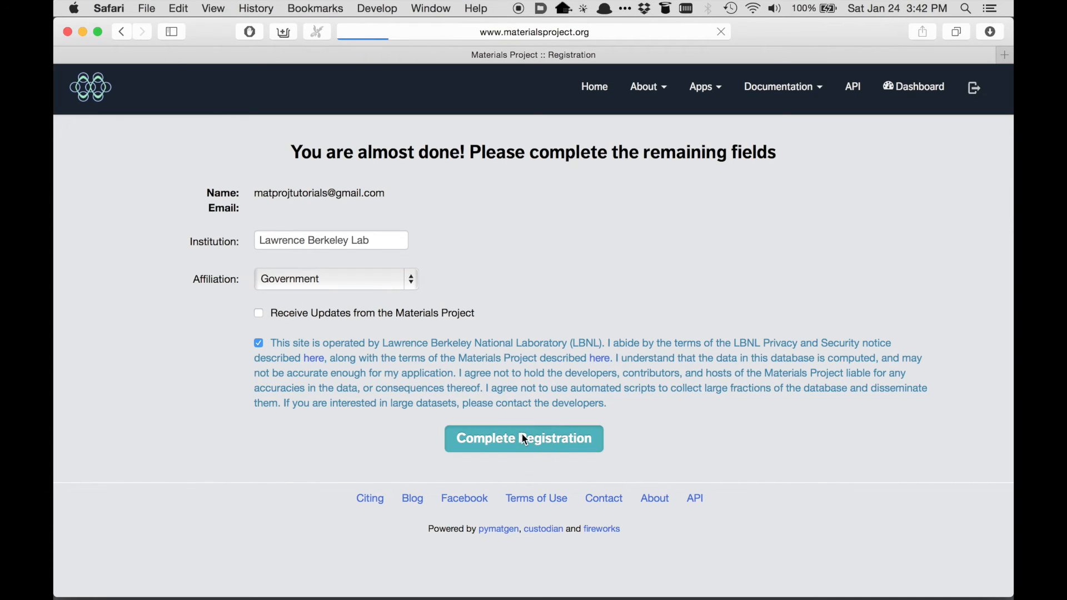
Land on the Explore Materials periodic-table search as a new user, then sign out.
{"action": "left_click", "coordinate": [523, 438]}
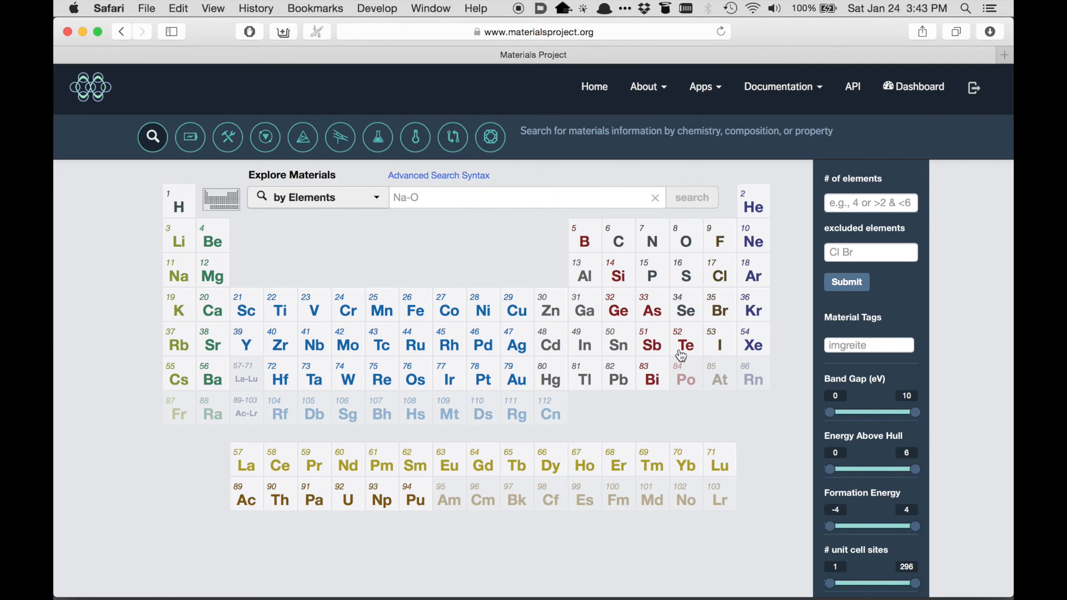
{"action": "left_click", "coordinate": [974, 87]}
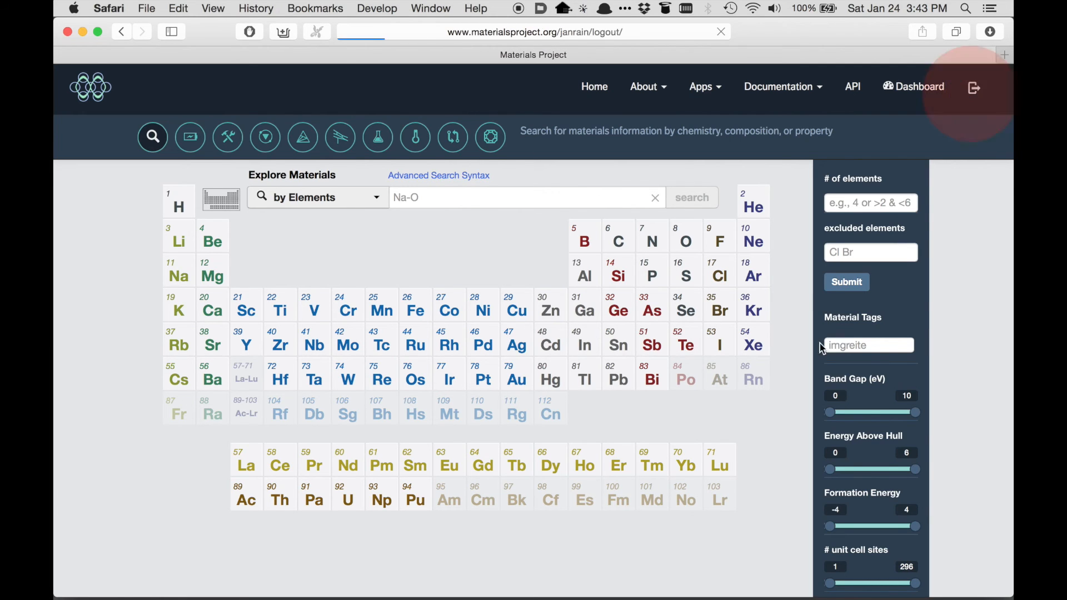
Return from the logged-out home page to the Sign In or Register page.
{"action": "left_click", "coordinate": [973, 87]}
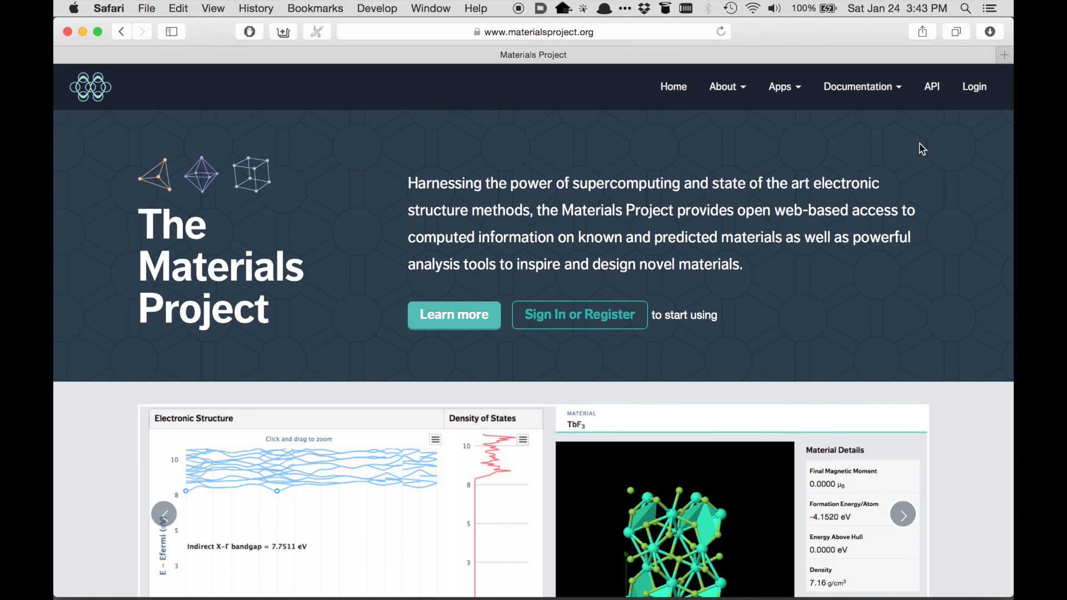
{"action": "left_click", "coordinate": [579, 314]}
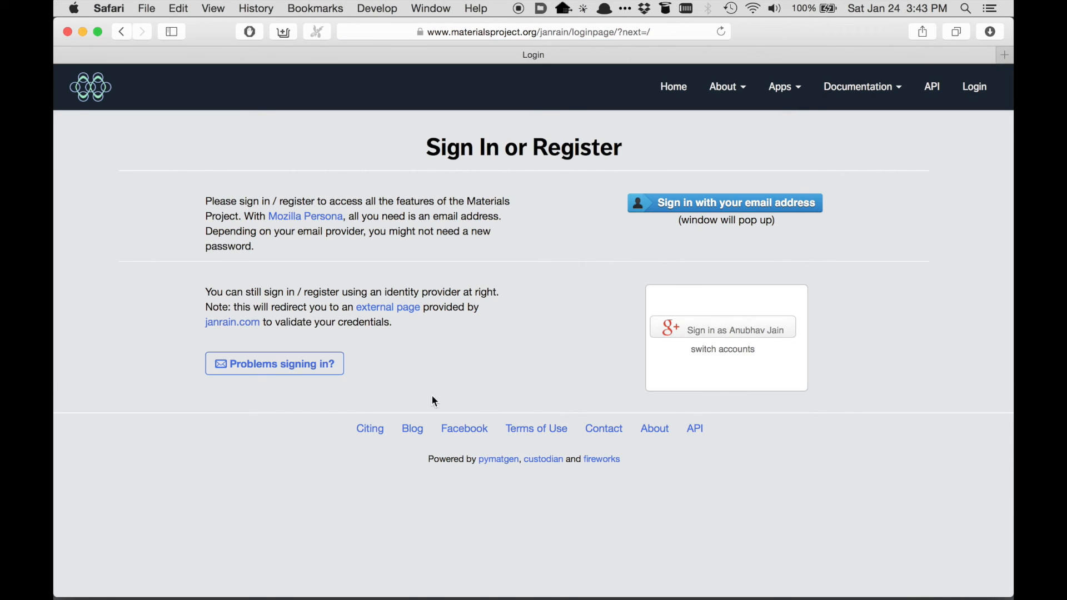
{"action": "mouse_move", "coordinate": [298, 369]}
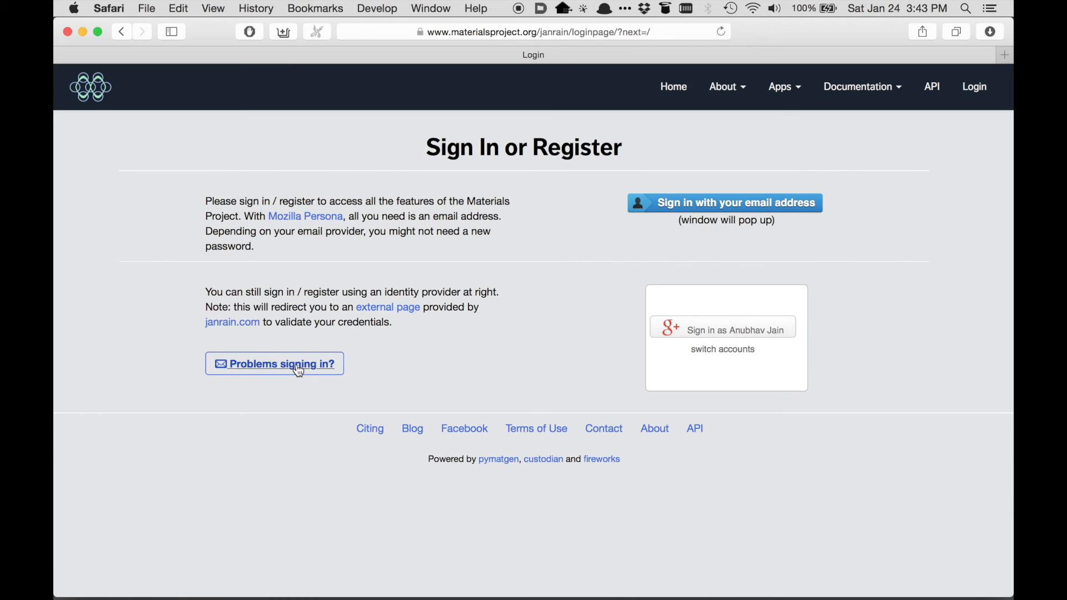
{"action": "mouse_move", "coordinate": [605, 428]}
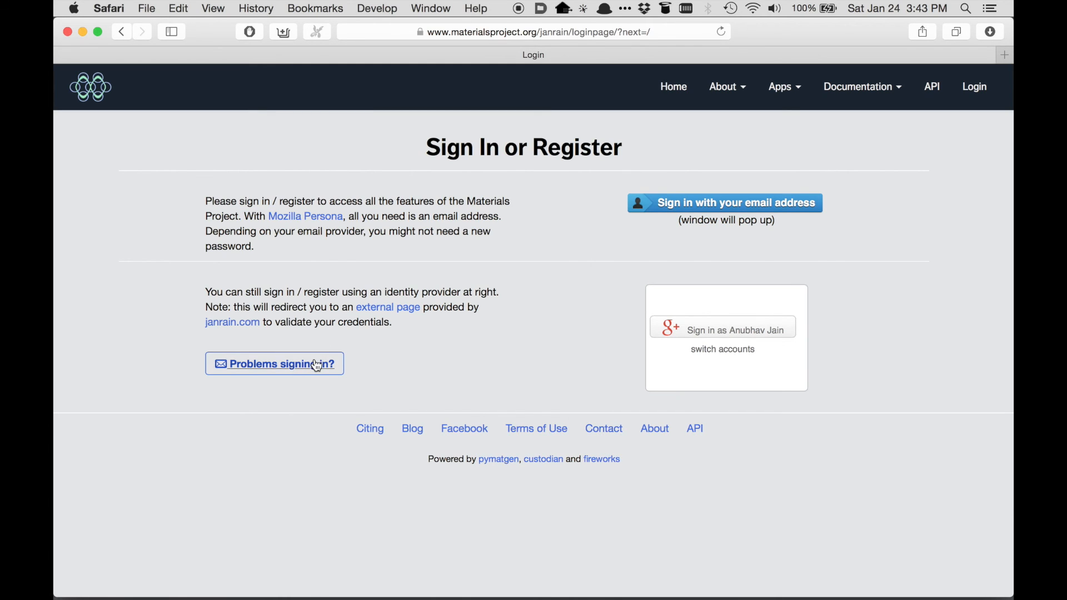
Bring up the 'Problems signing in?' UserVoice contact support form.
{"action": "left_click", "coordinate": [275, 364]}
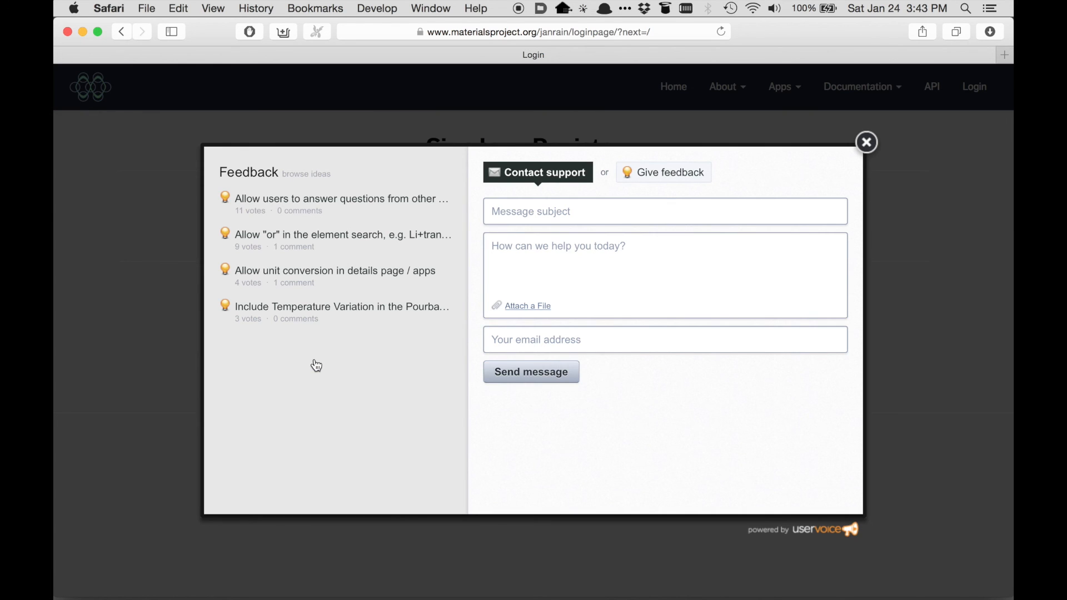
{"action": "mouse_move", "coordinate": [651, 258]}
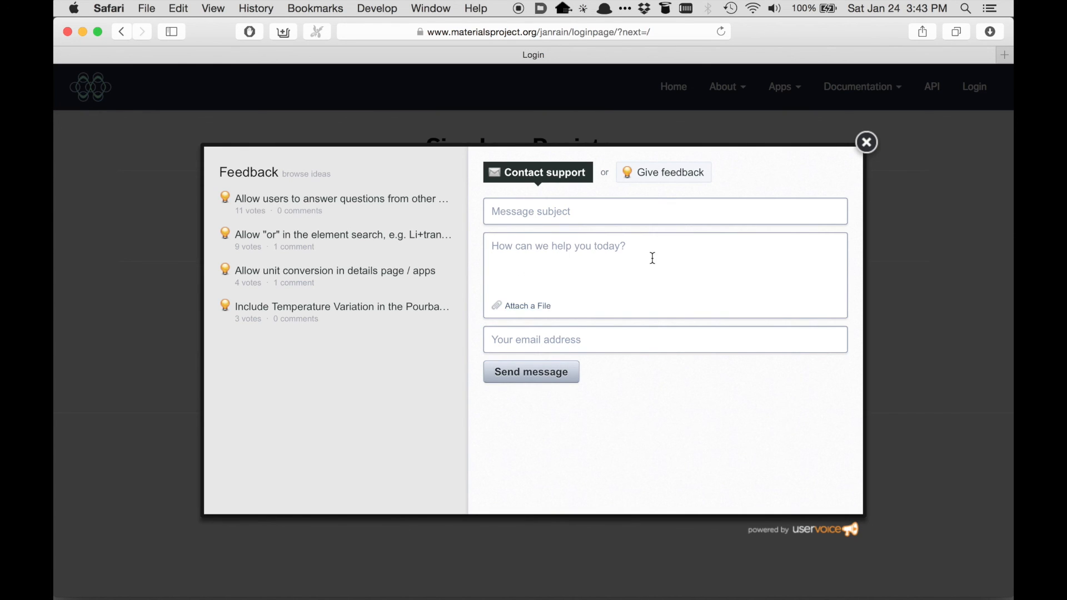
{"action": "mouse_move", "coordinate": [643, 260]}
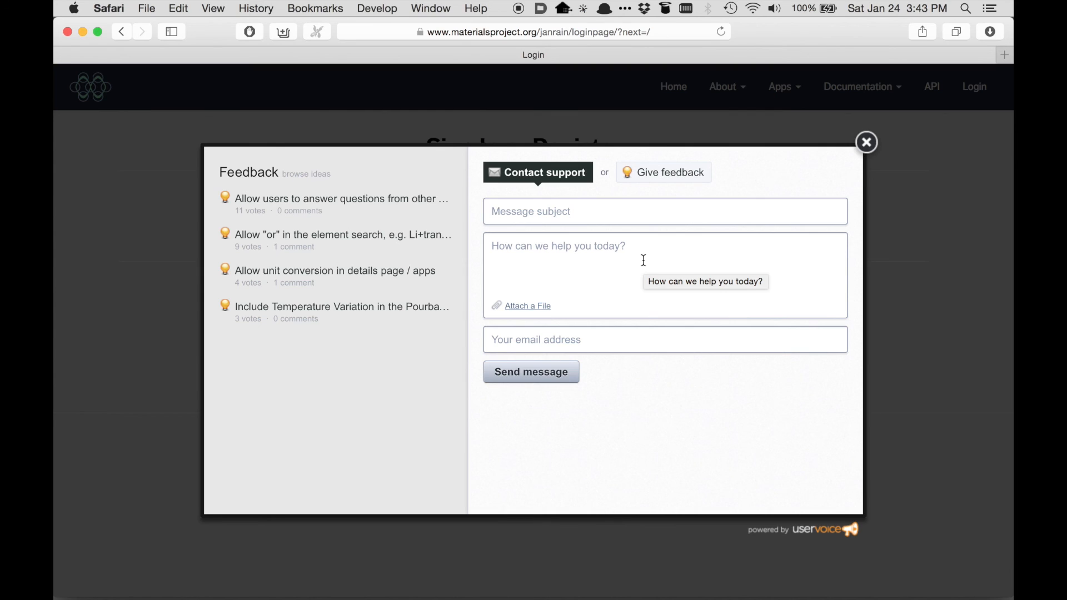